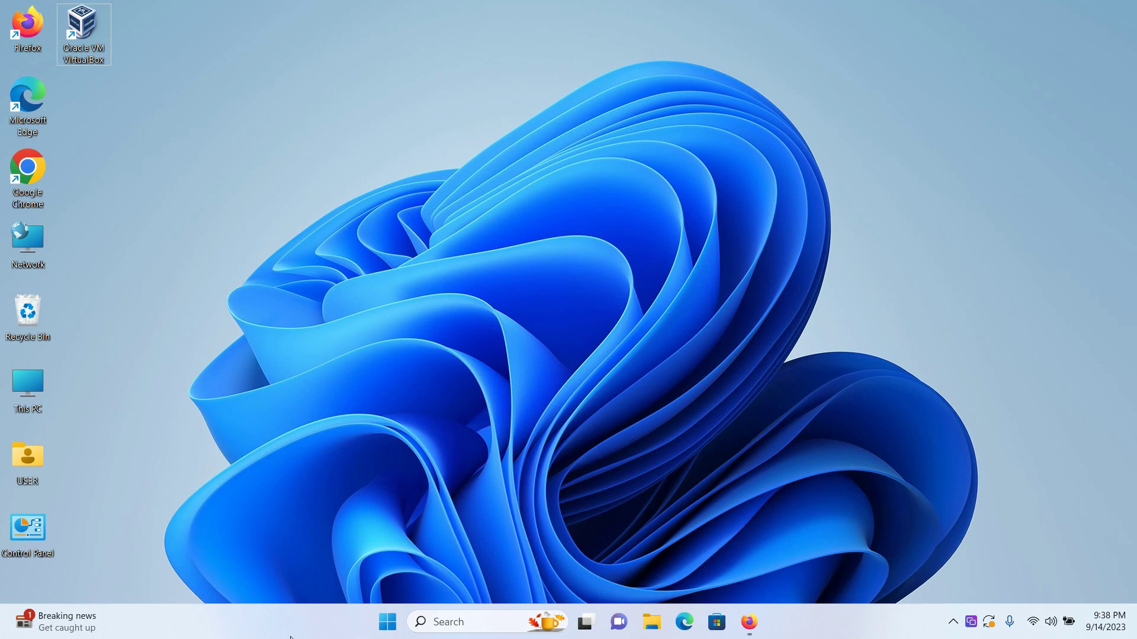
{"action": "mouse_move", "coordinate": [282, 623]}
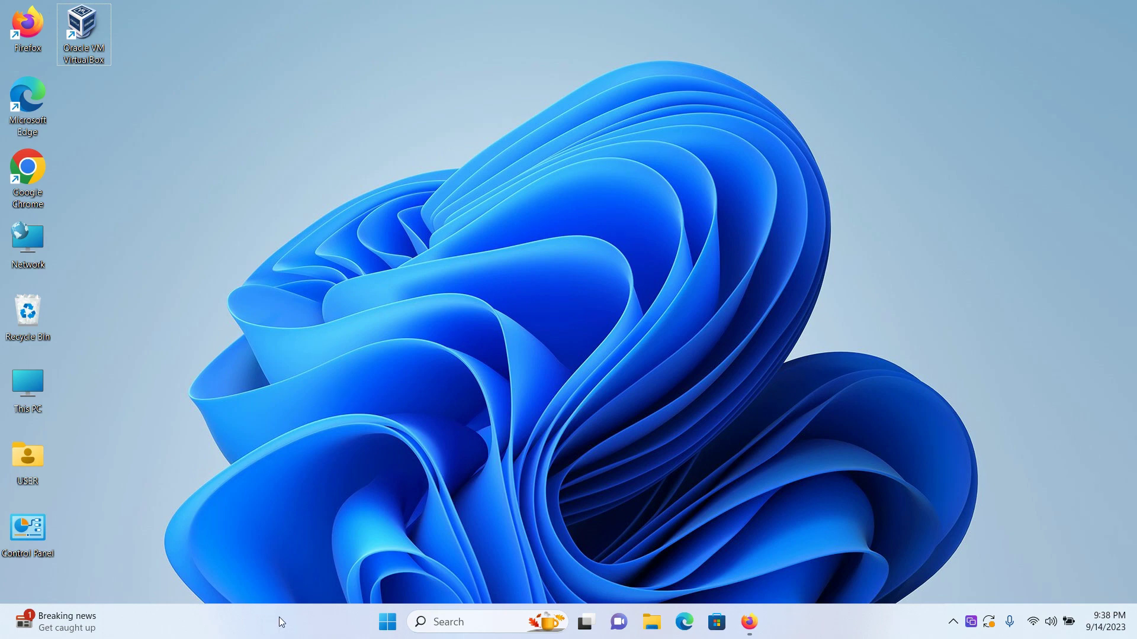
In Settings > Personalization > Colours, toggle Transparency effects off and back on
{"action": "right_click", "coordinate": [282, 622]}
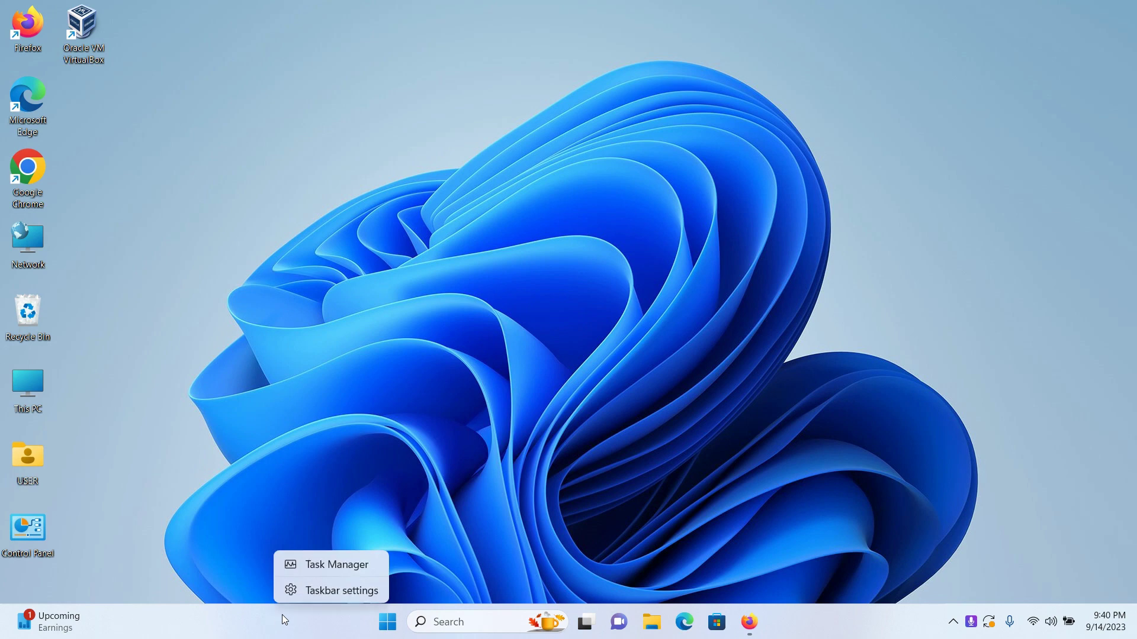
{"action": "left_click", "coordinate": [342, 589]}
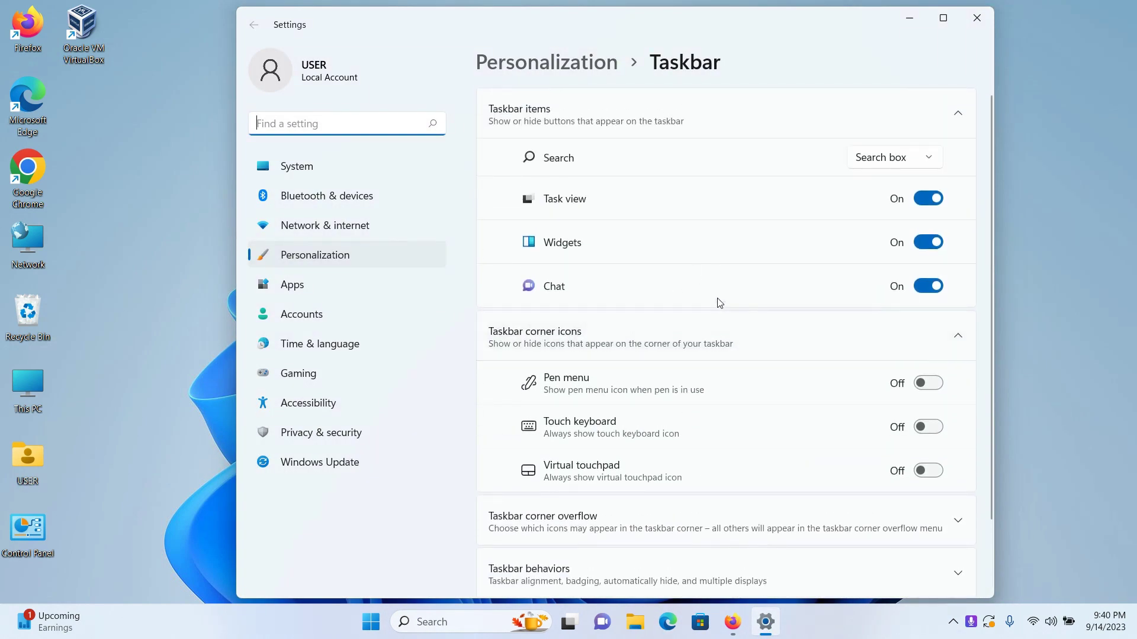
{"action": "mouse_move", "coordinate": [874, 632]}
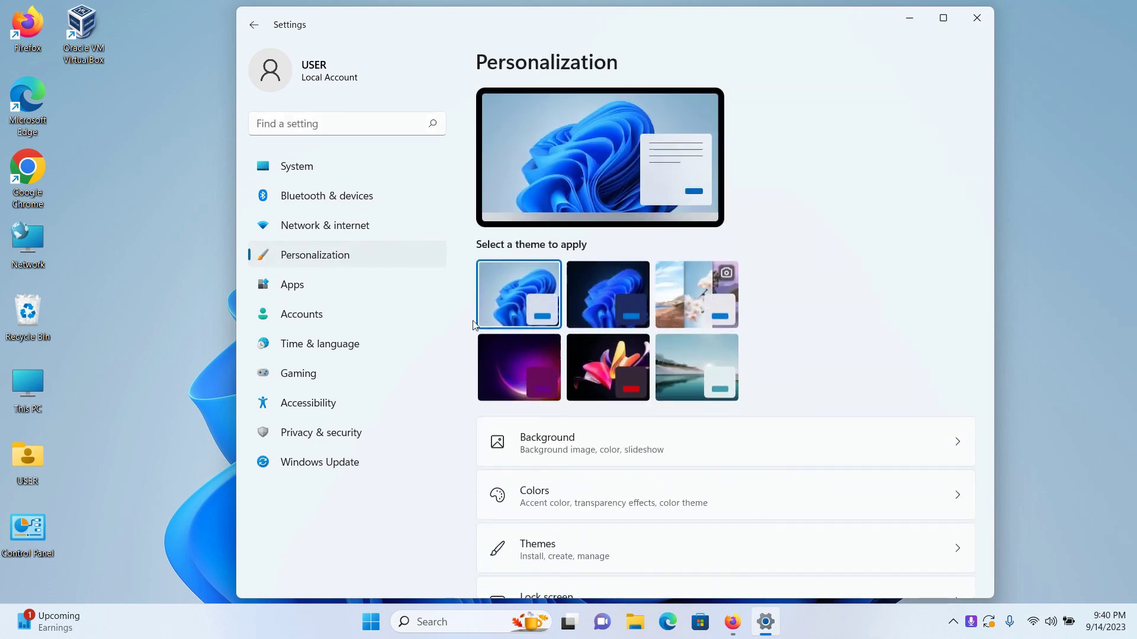
{"action": "left_click", "coordinate": [534, 494]}
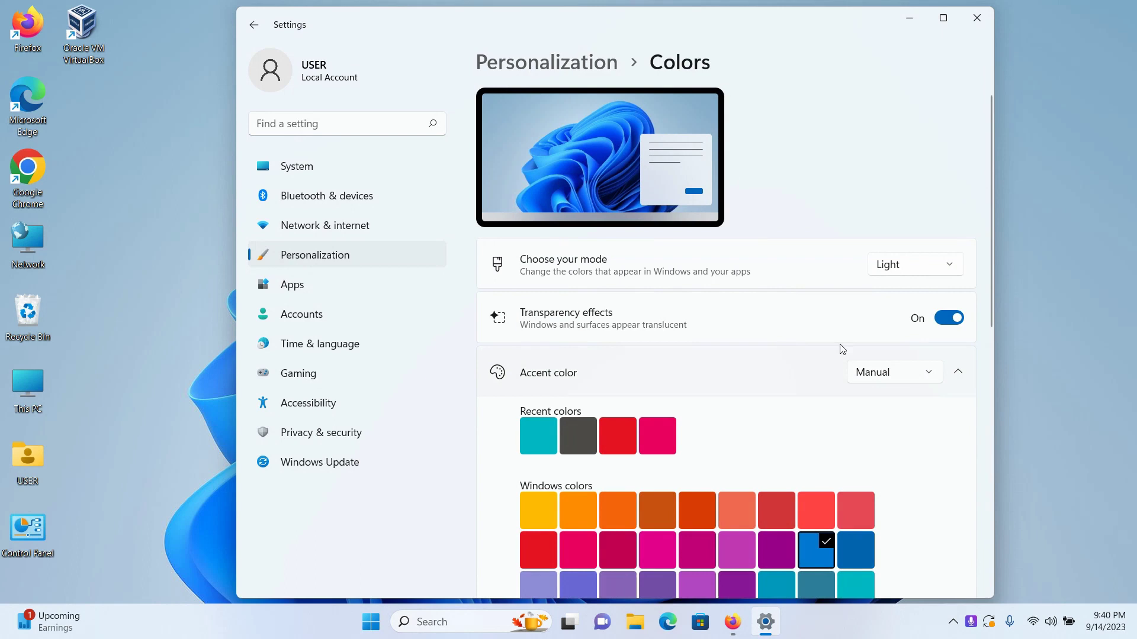
{"action": "mouse_move", "coordinate": [943, 352]}
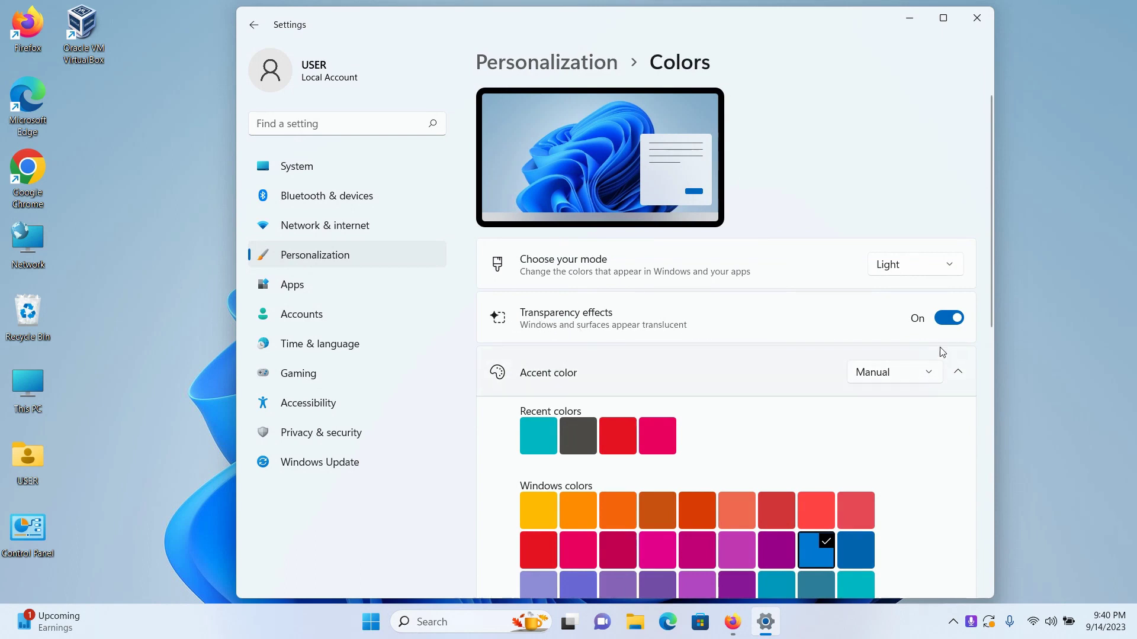
{"action": "left_click", "coordinate": [948, 318]}
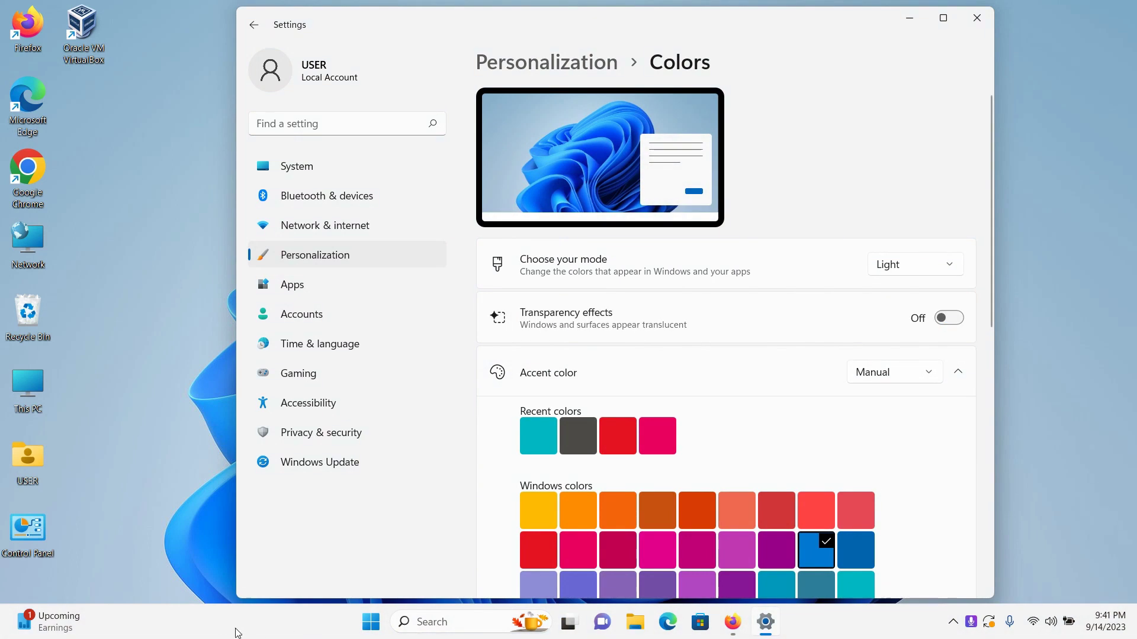
{"action": "left_click", "coordinate": [948, 318]}
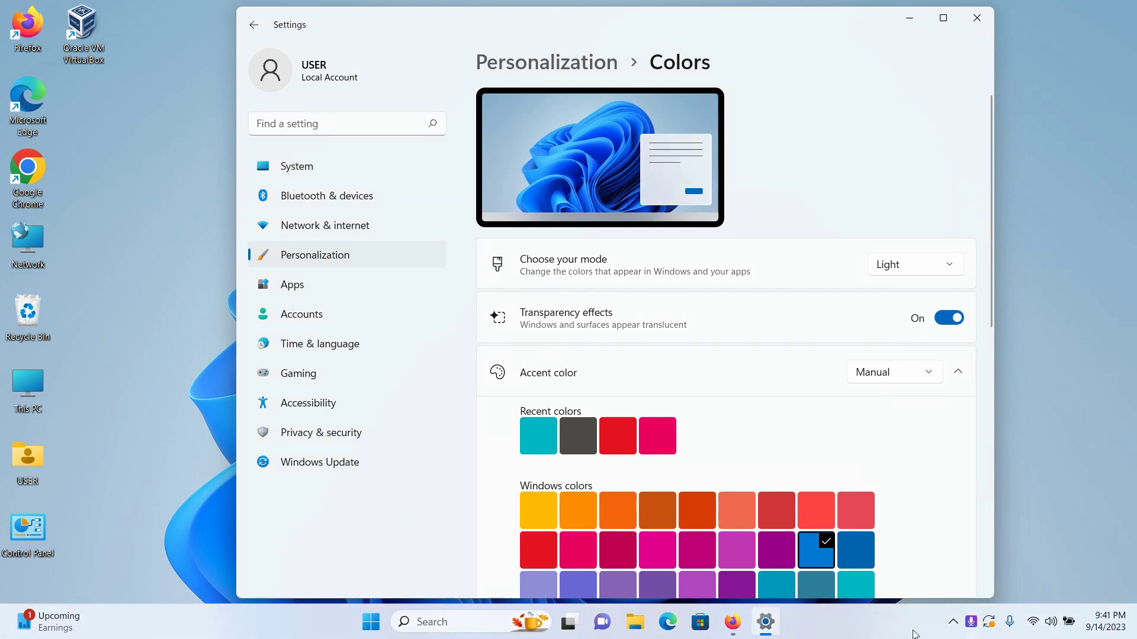
Close Settings and launch Microsoft Store from a Windows search for 'microsoft store'
{"action": "left_click", "coordinate": [975, 17]}
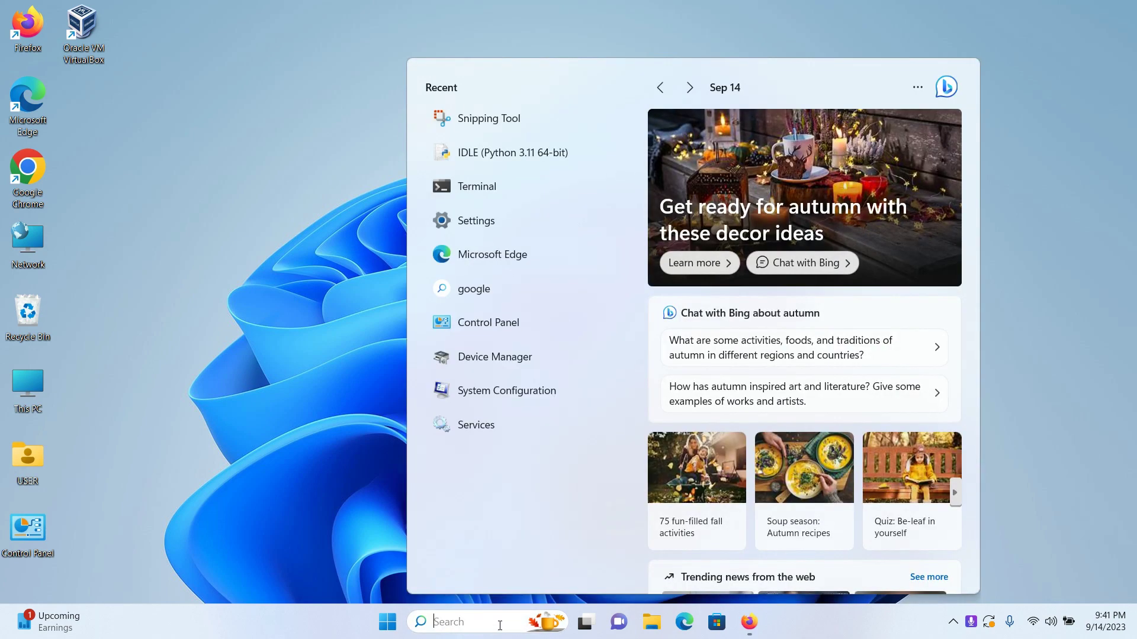
{"action": "type", "text": "microsoft store"}
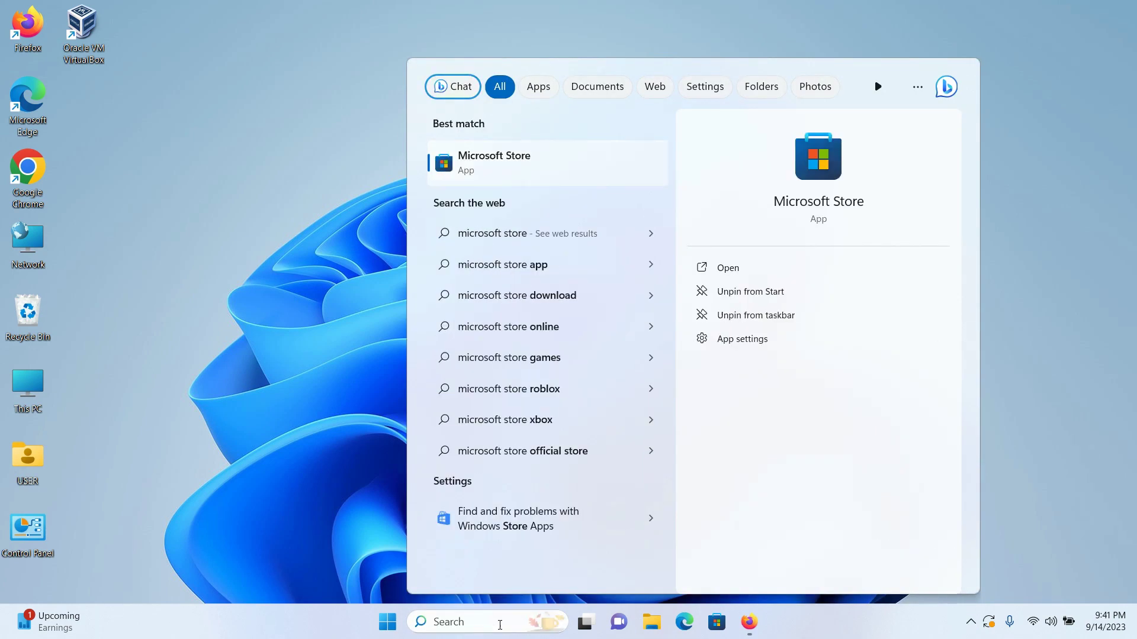
{"action": "left_click", "coordinate": [727, 268]}
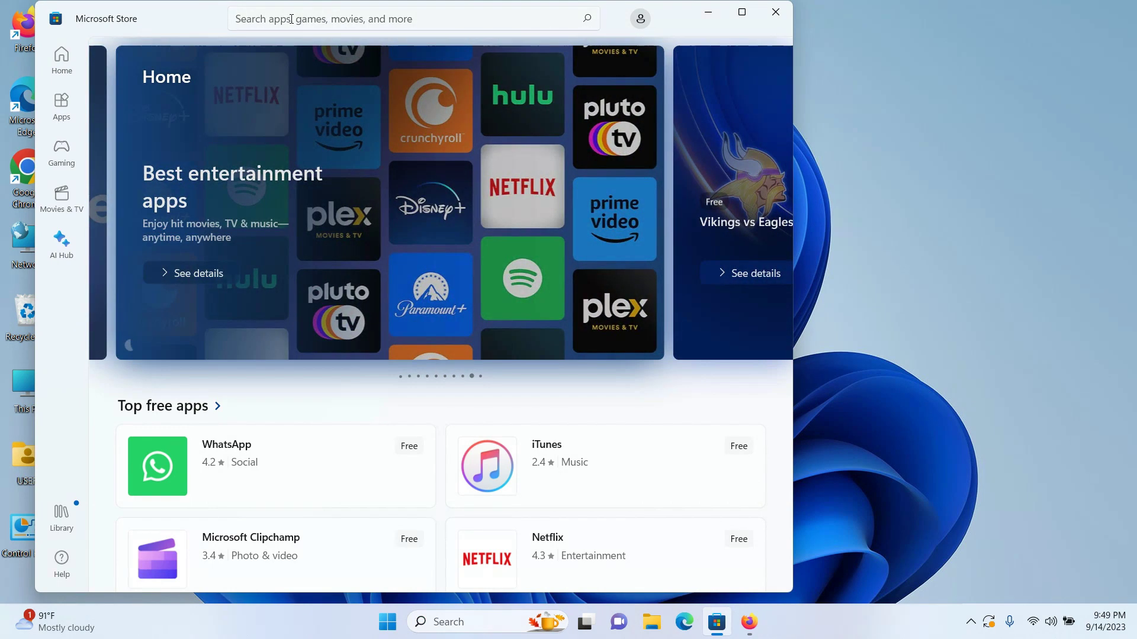
Search the Store for 'lively' and install Lively Wallpaper via Get
{"action": "type", "text": "lively wallpaper"}
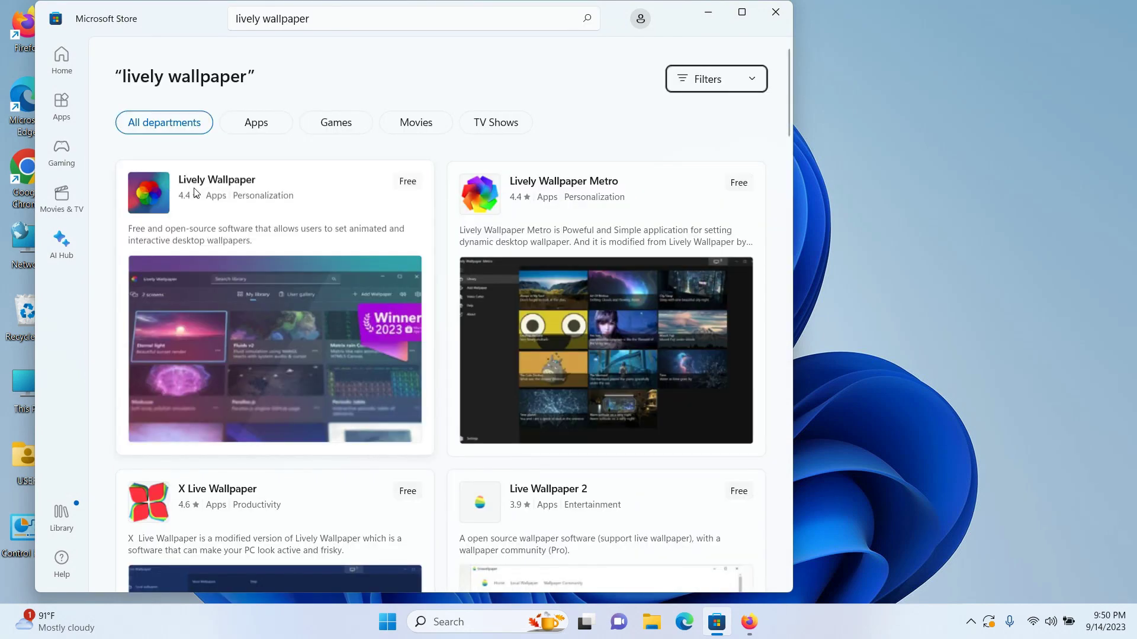
{"action": "left_click", "coordinate": [215, 180]}
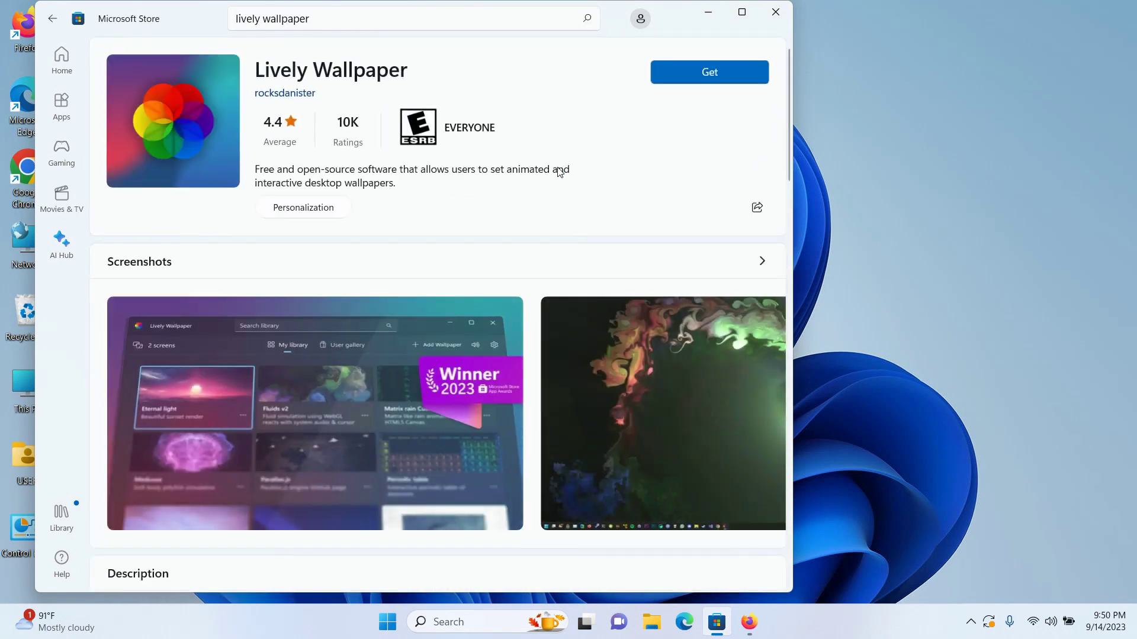
{"action": "left_click", "coordinate": [709, 71]}
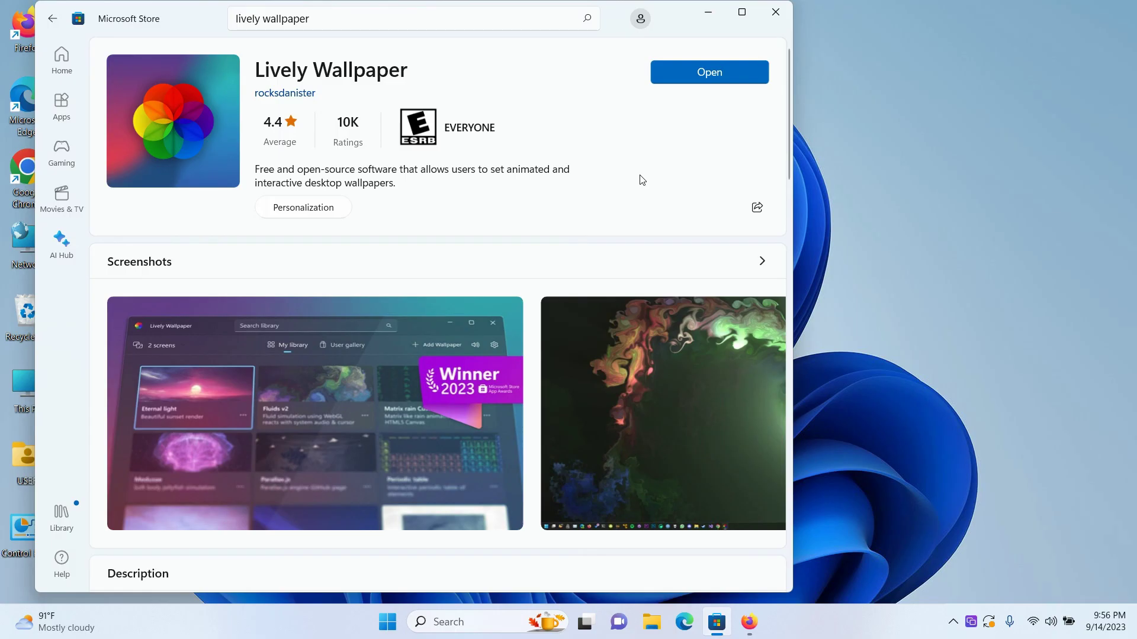
{"action": "mouse_move", "coordinate": [709, 81]}
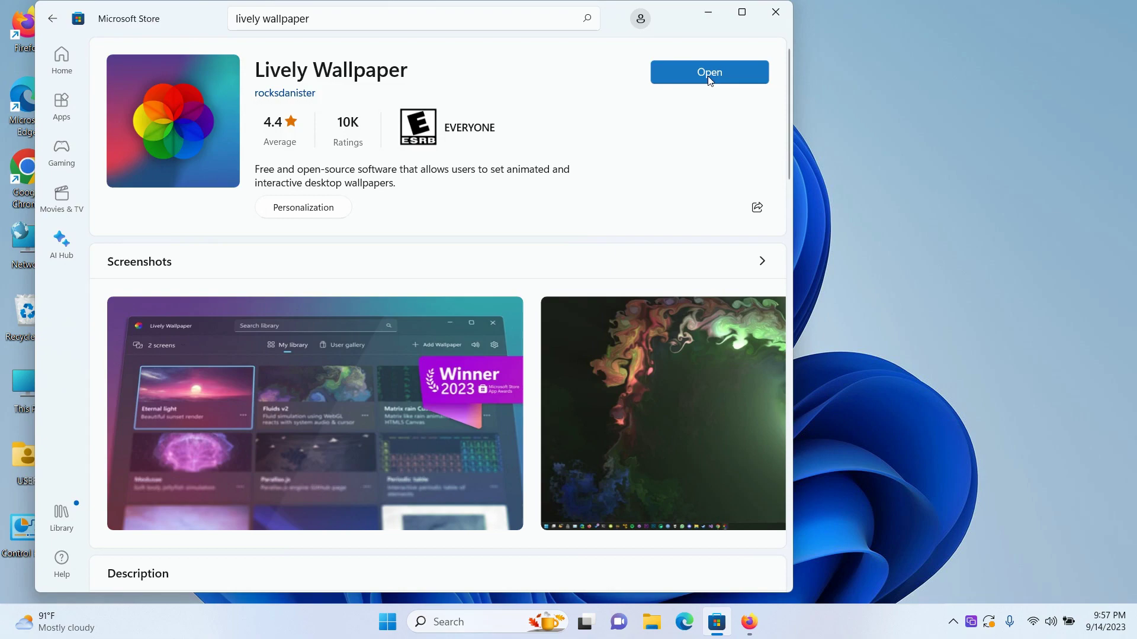
Launch Lively Wallpaper and set System > Taskbar Theme from Off to Clear
{"action": "left_click", "coordinate": [710, 71]}
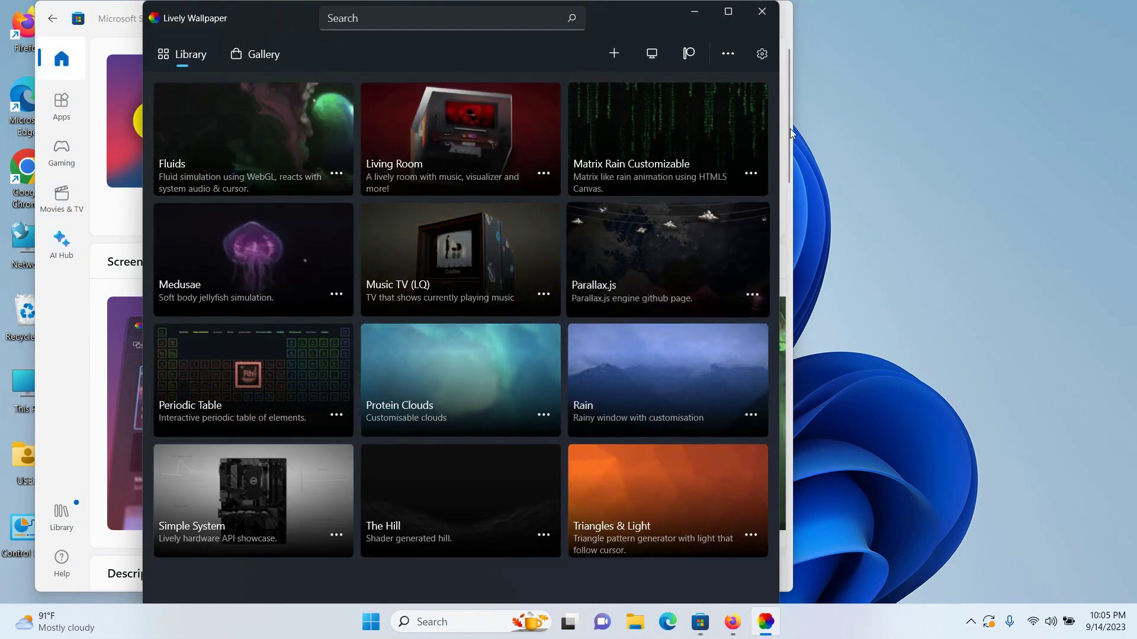
{"action": "mouse_move", "coordinate": [761, 54]}
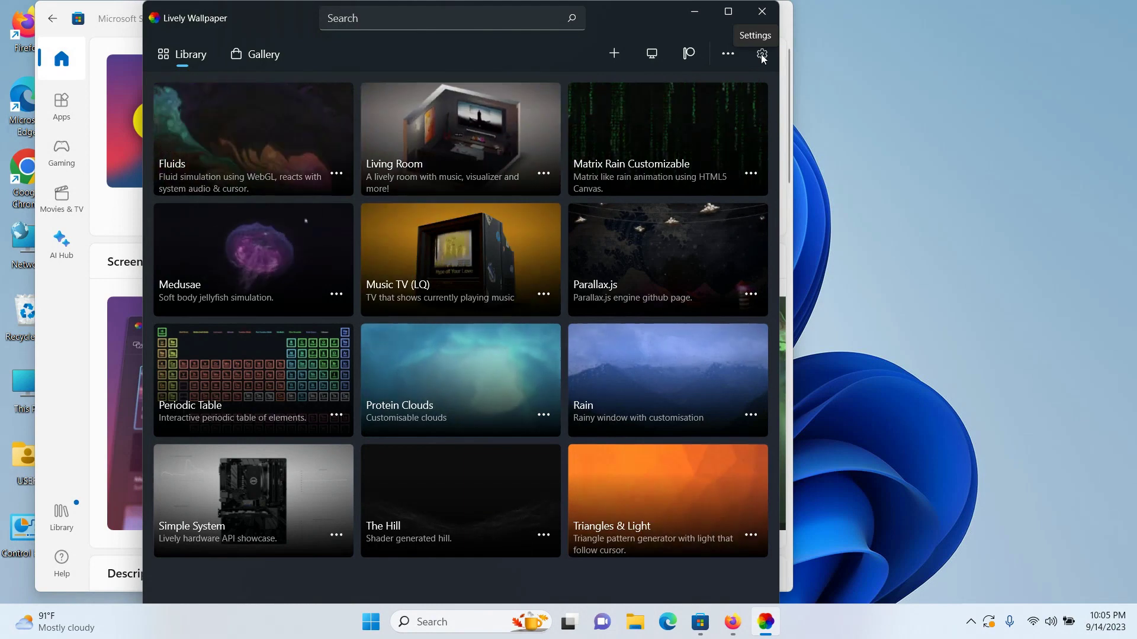
{"action": "left_click", "coordinate": [760, 53]}
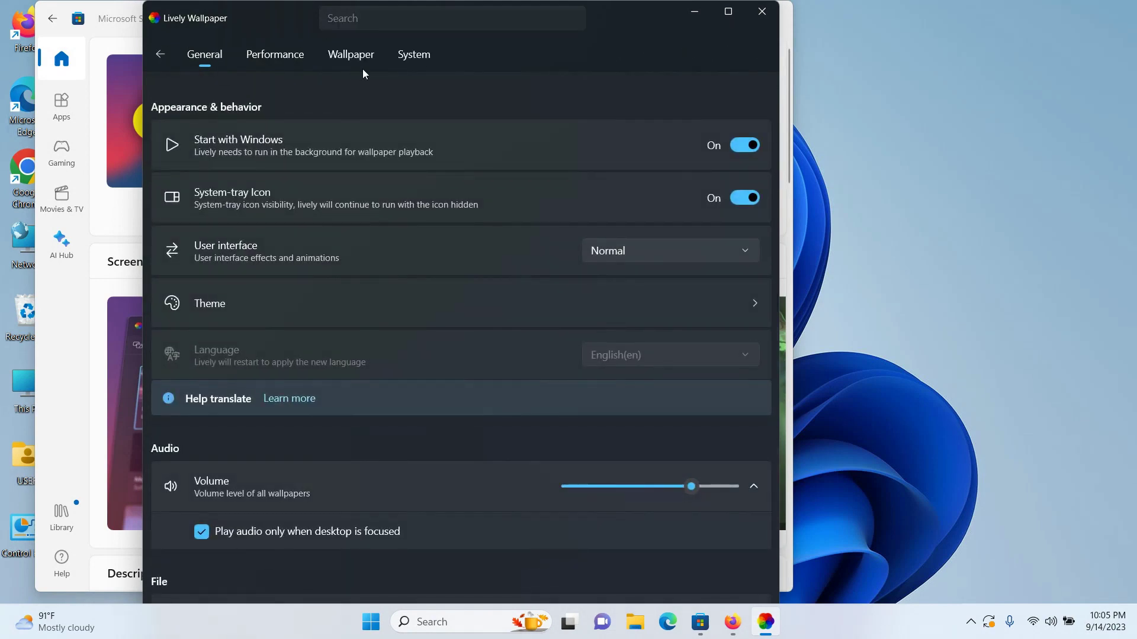
{"action": "left_click", "coordinate": [413, 54]}
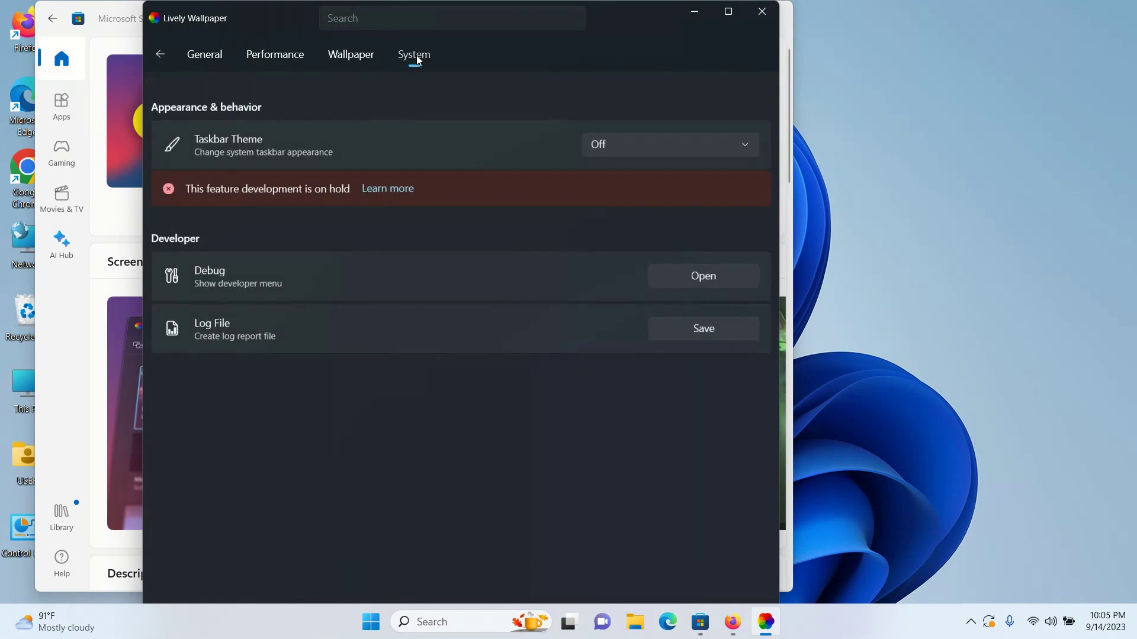
{"action": "left_click", "coordinate": [669, 144]}
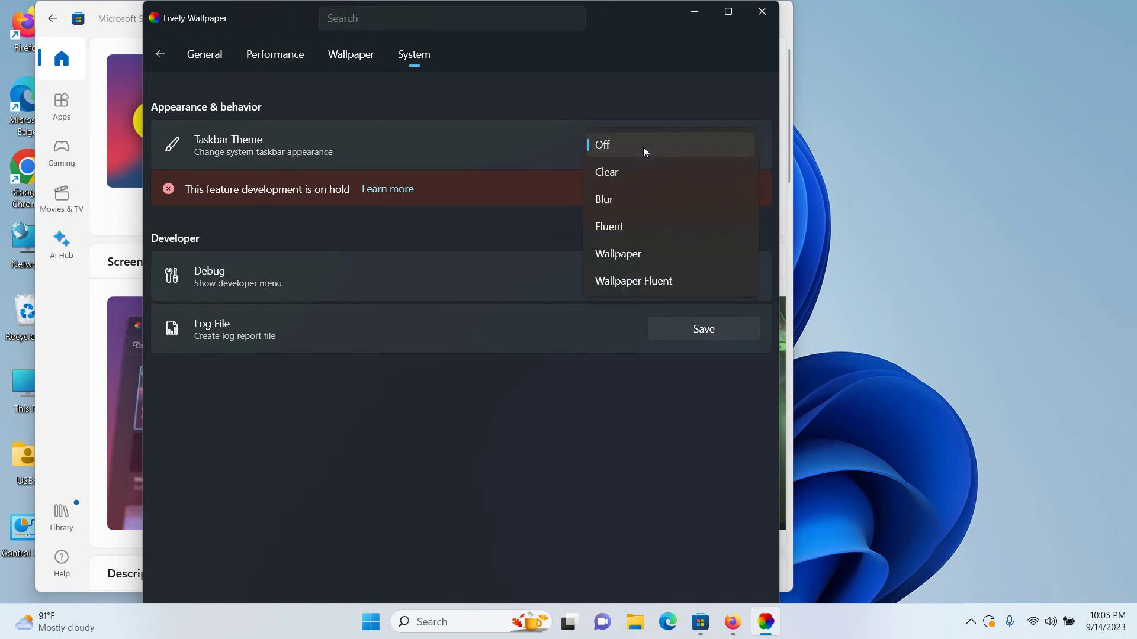
{"action": "left_click", "coordinate": [606, 173]}
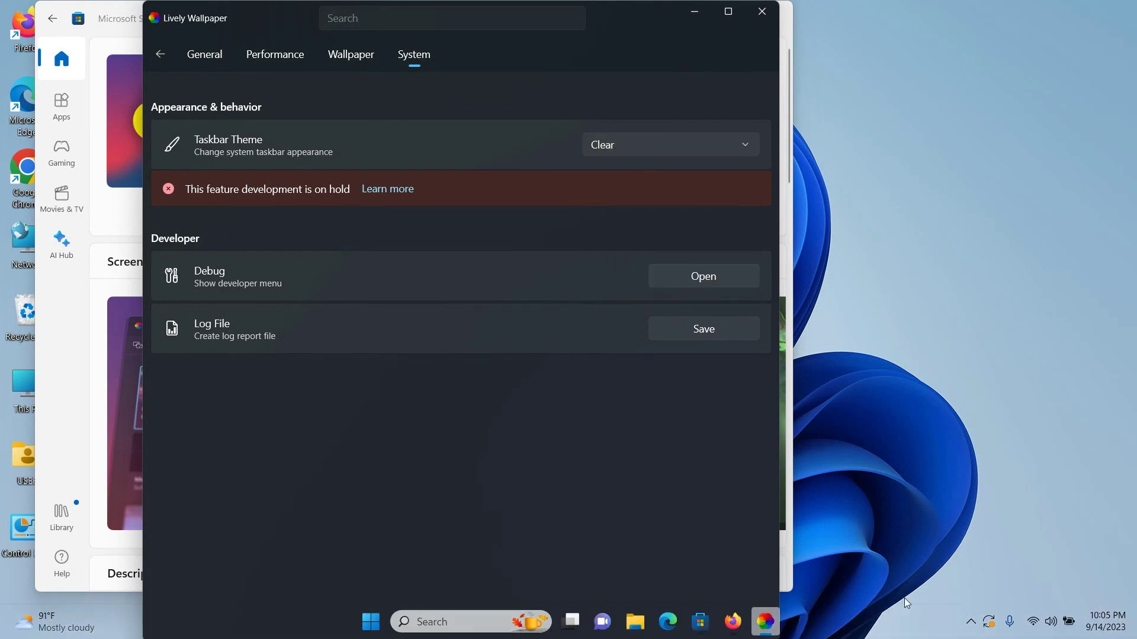
{"action": "mouse_move", "coordinate": [896, 622]}
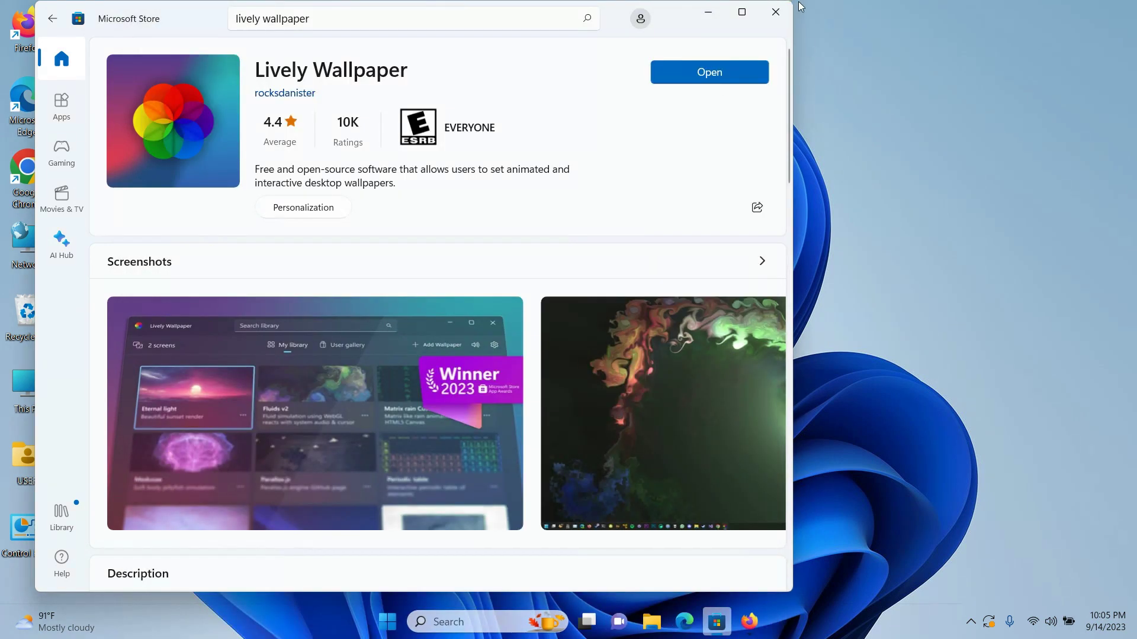
Close the Microsoft Store window to reveal the desktop with its transparent taskbar
{"action": "left_click", "coordinate": [768, 11]}
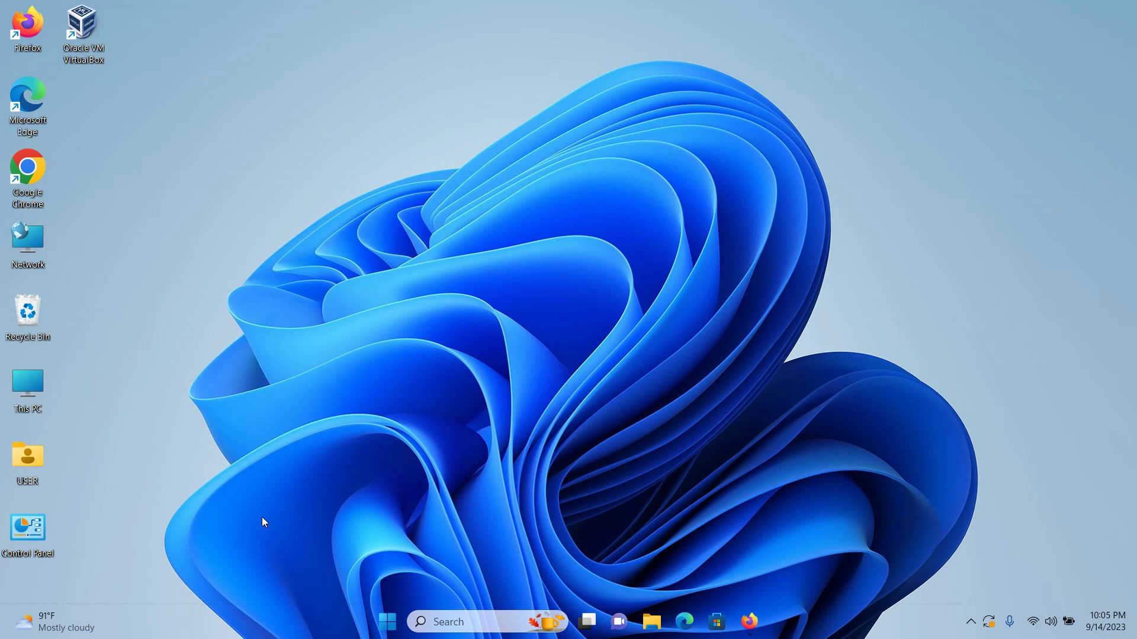
{"action": "mouse_move", "coordinate": [614, 260]}
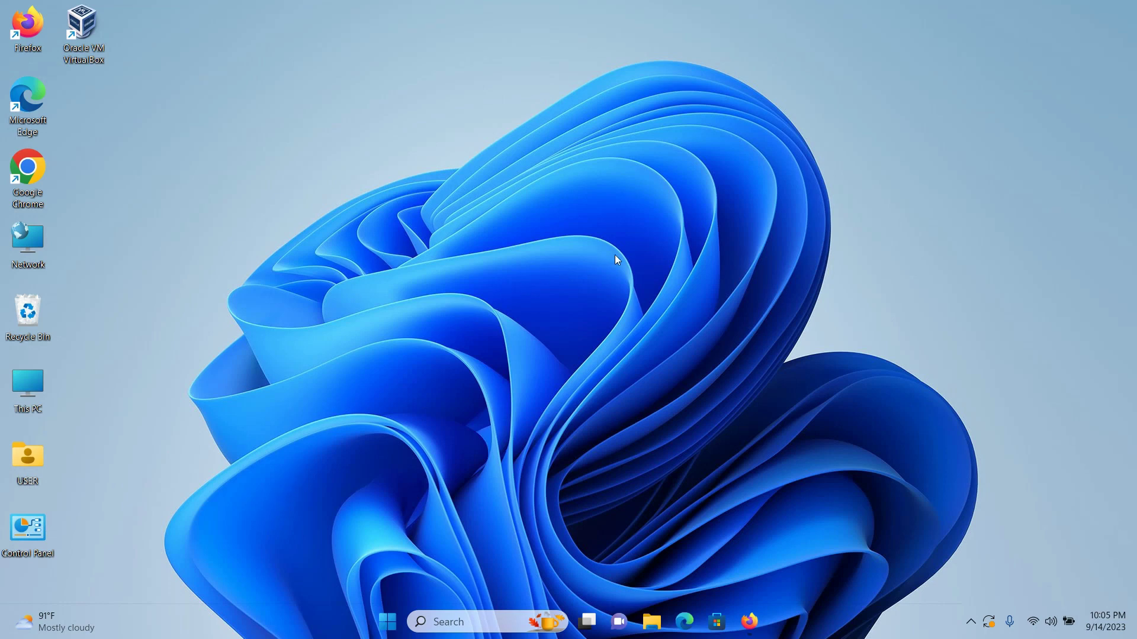